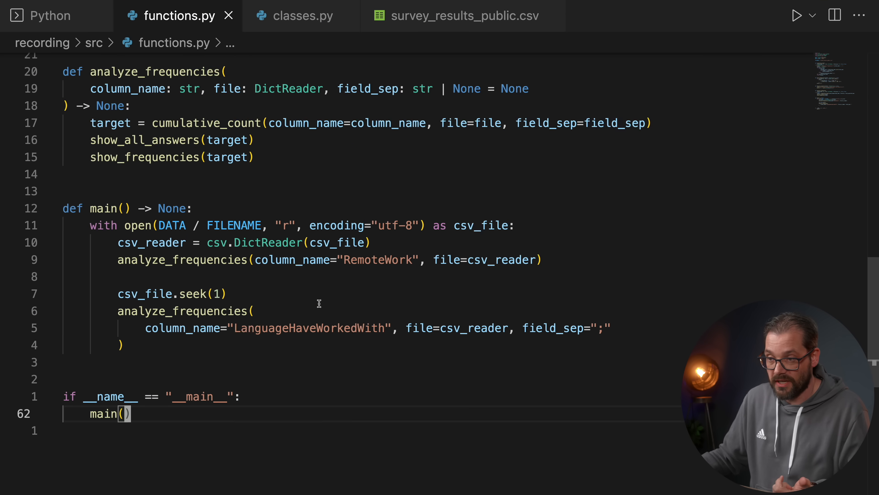
scroll(up, 3)
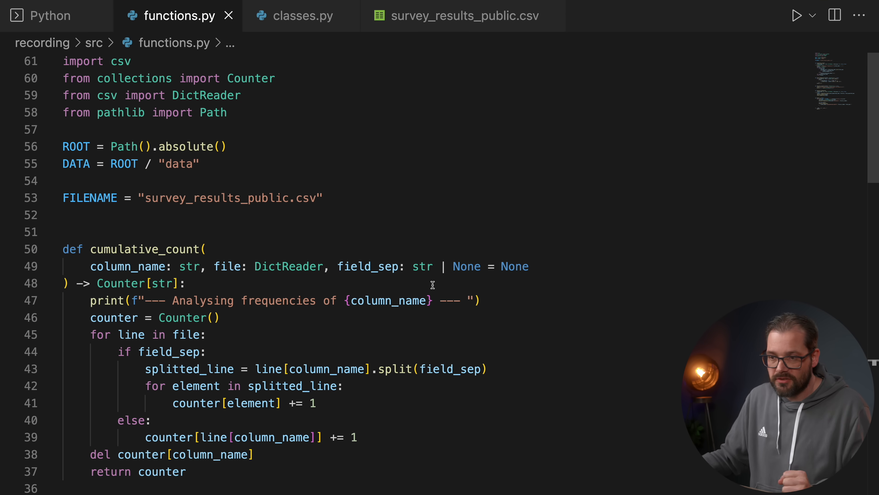
mouse_move(627, 289)
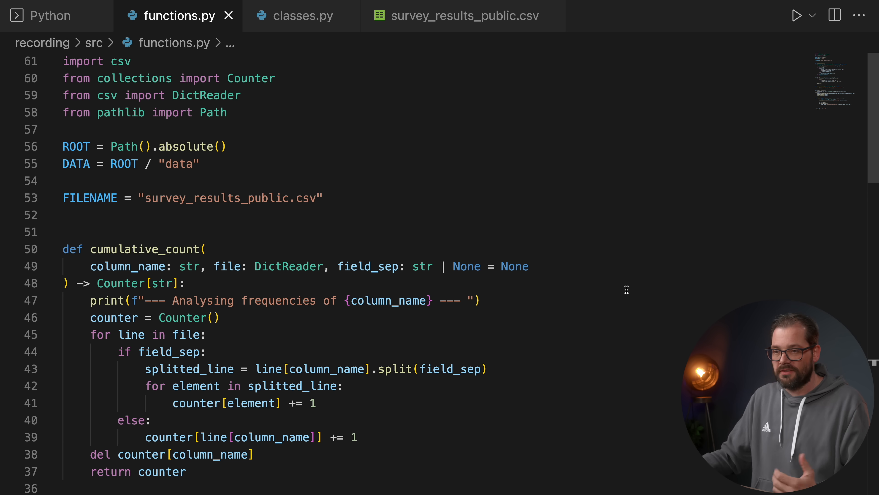
click(465, 16)
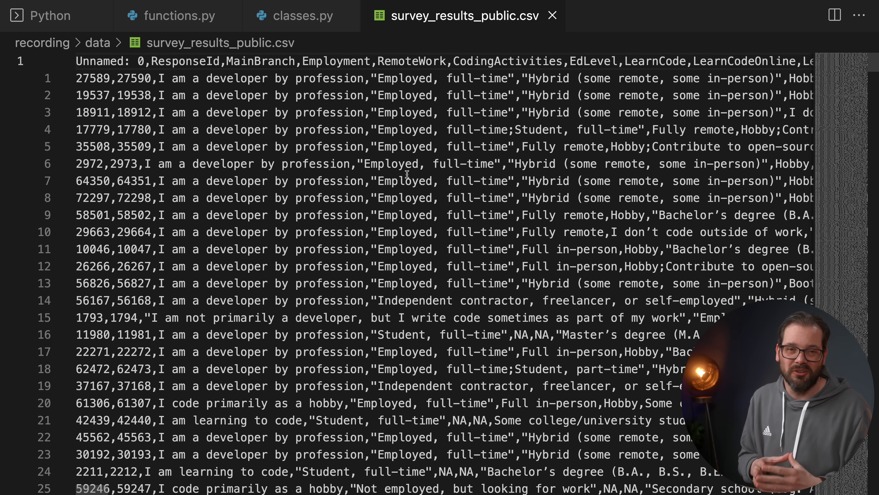
click(179, 16)
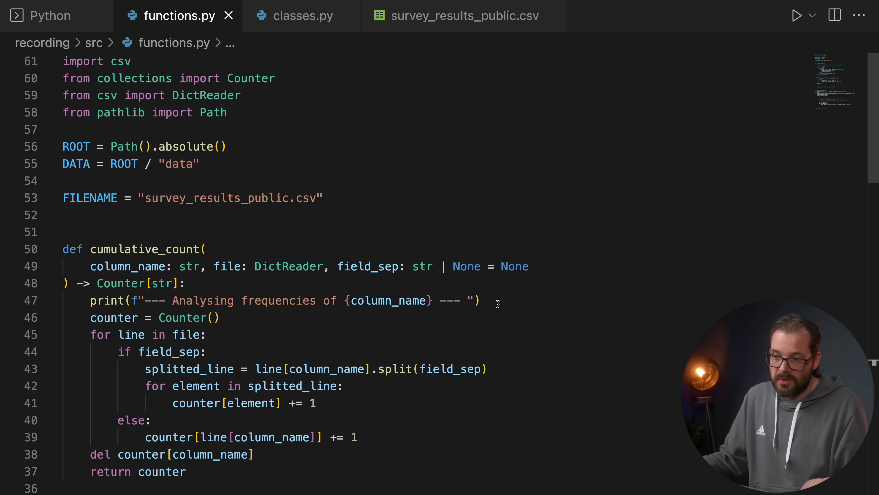
mouse_move(536, 348)
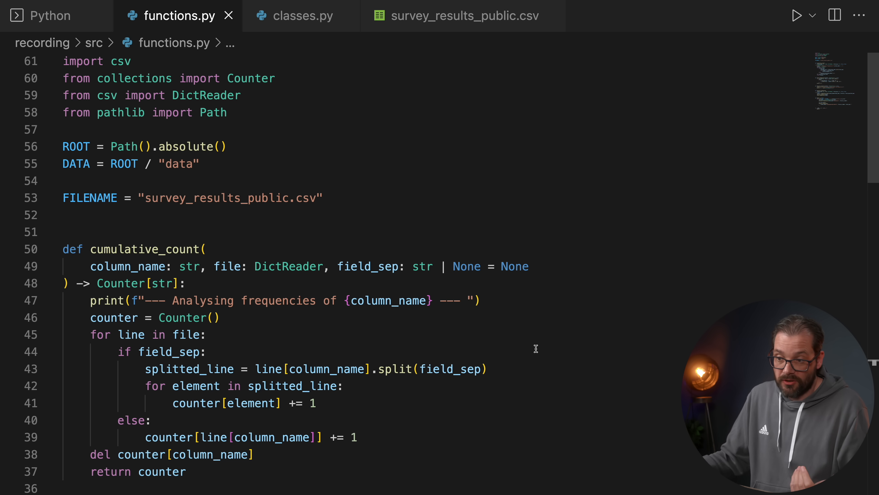
scroll(down, 3)
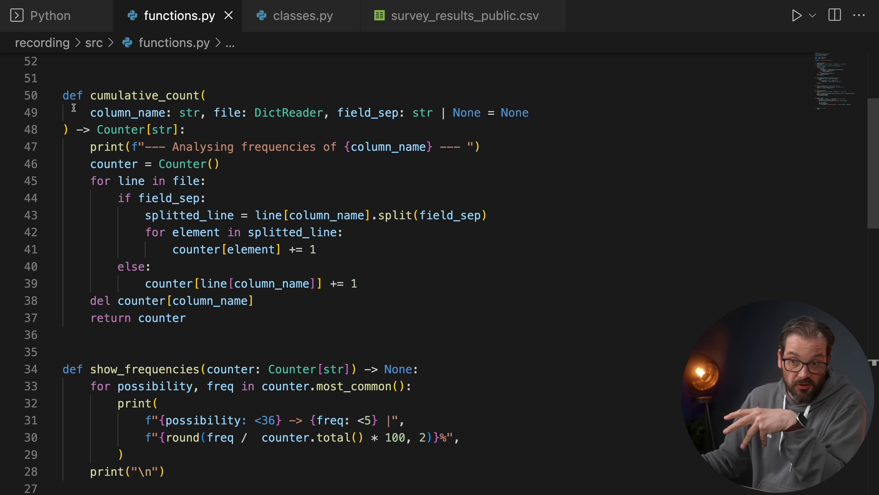
mouse_move(104, 99)
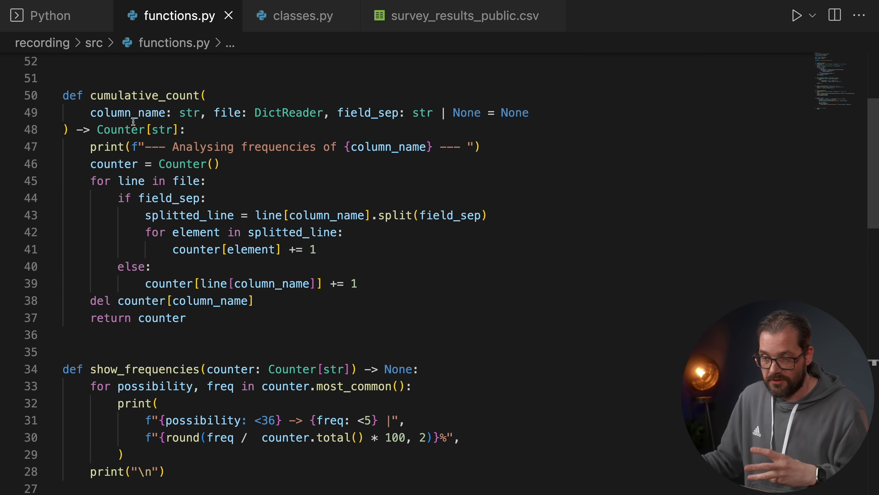
mouse_move(257, 124)
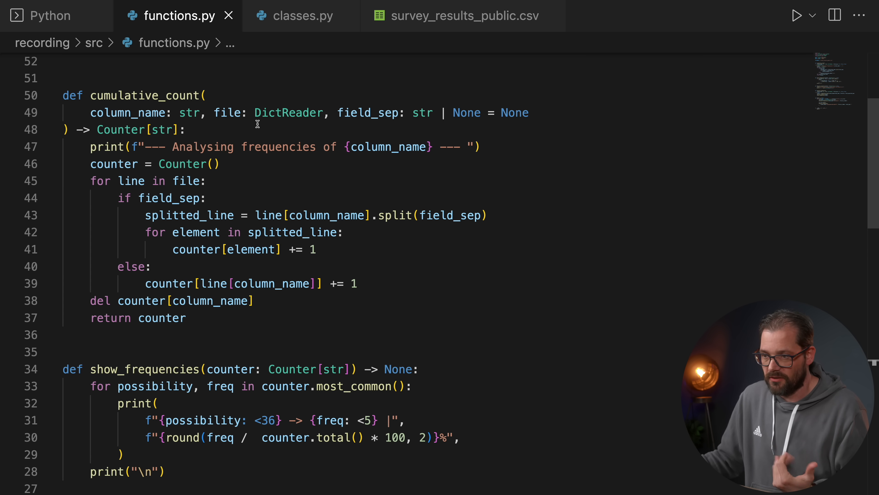
scroll(down, 3)
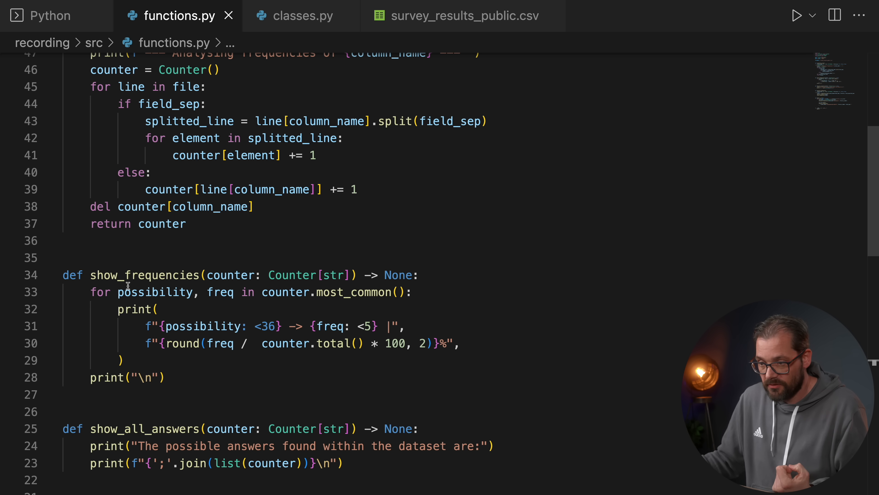
mouse_move(260, 382)
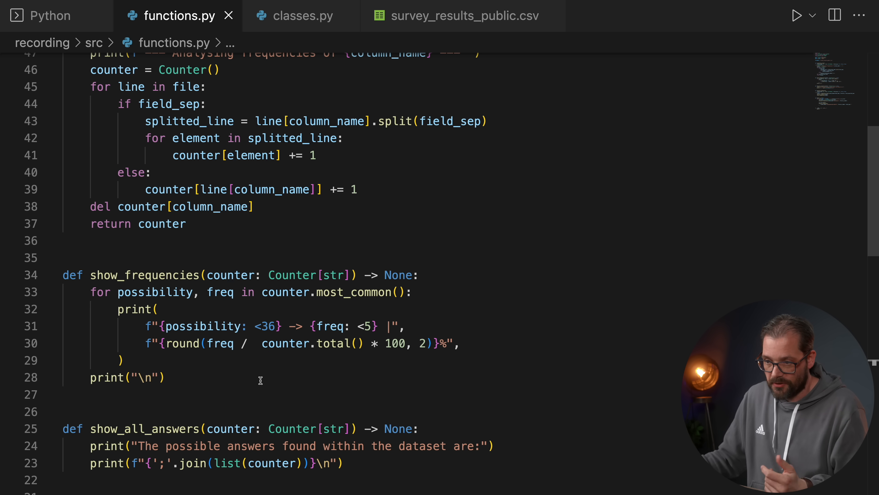
scroll(down, 3)
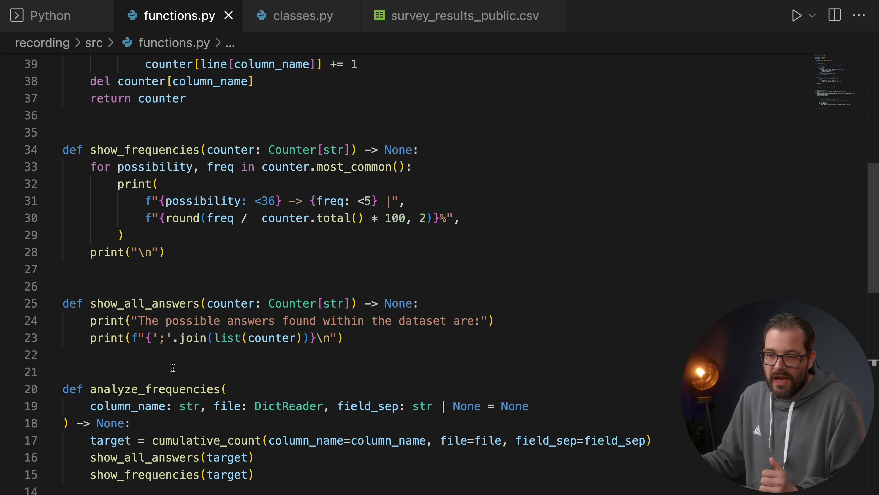
mouse_move(149, 308)
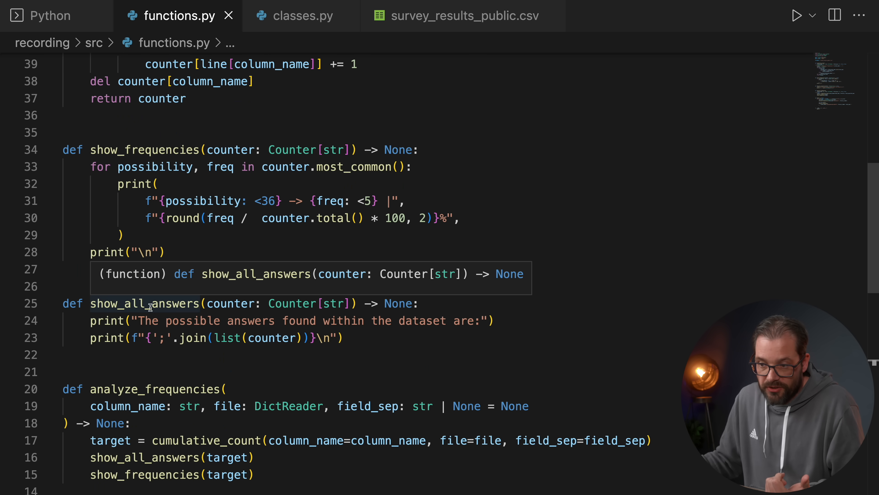
mouse_move(236, 337)
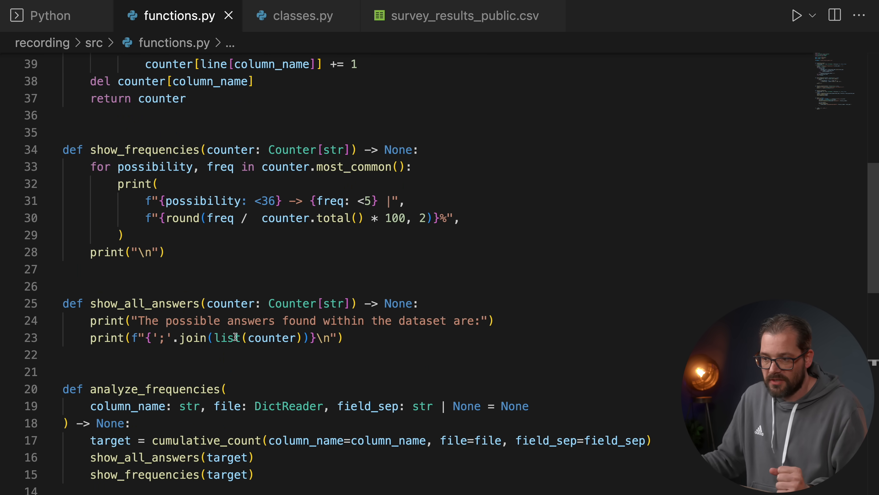
scroll(down, 3)
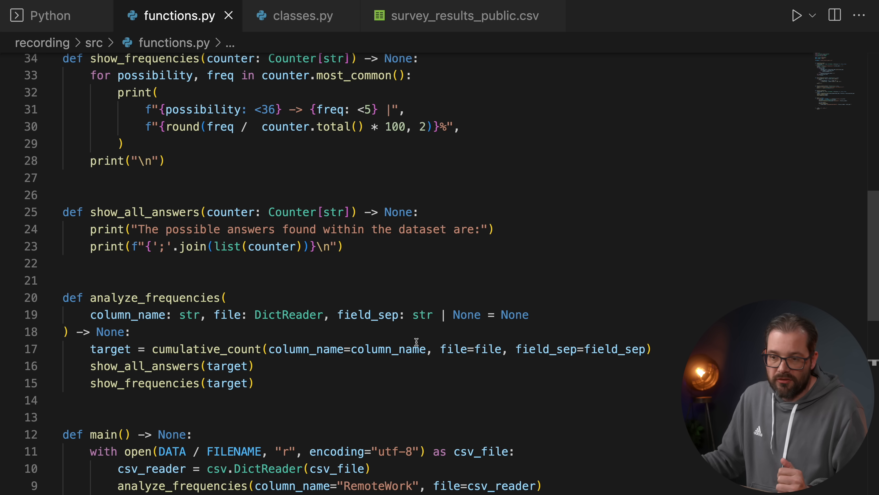
scroll(down, 3)
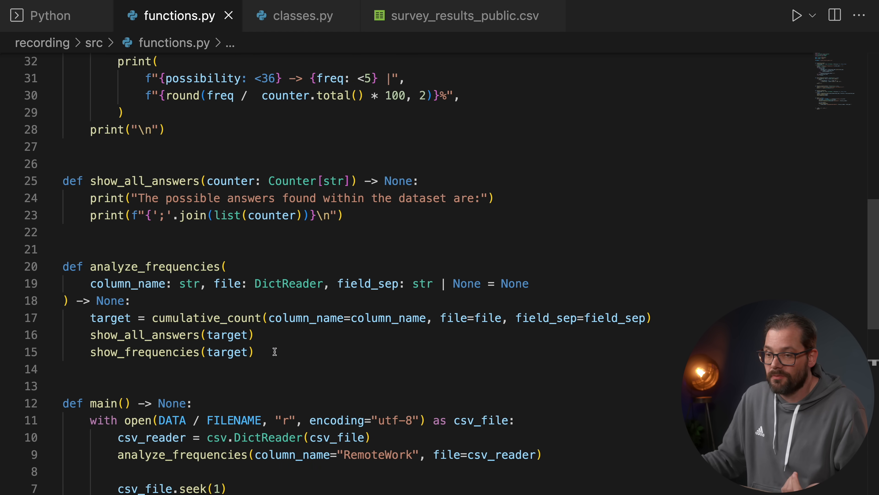
scroll(down, 3)
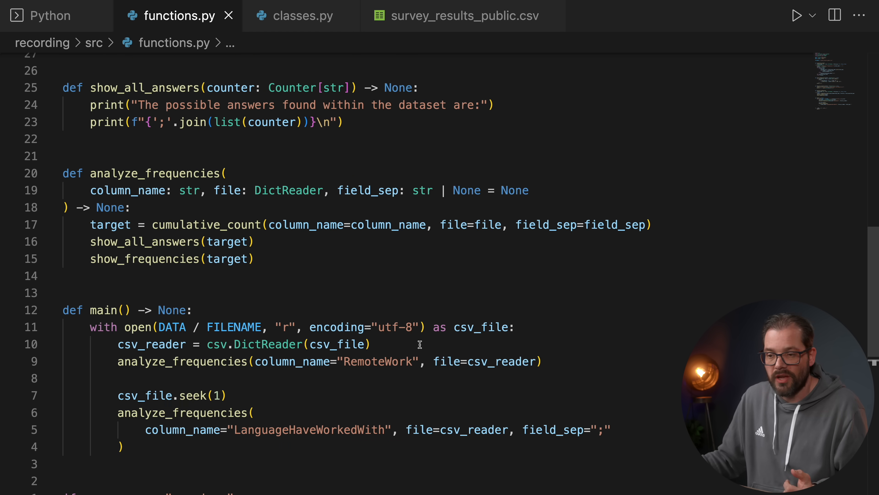